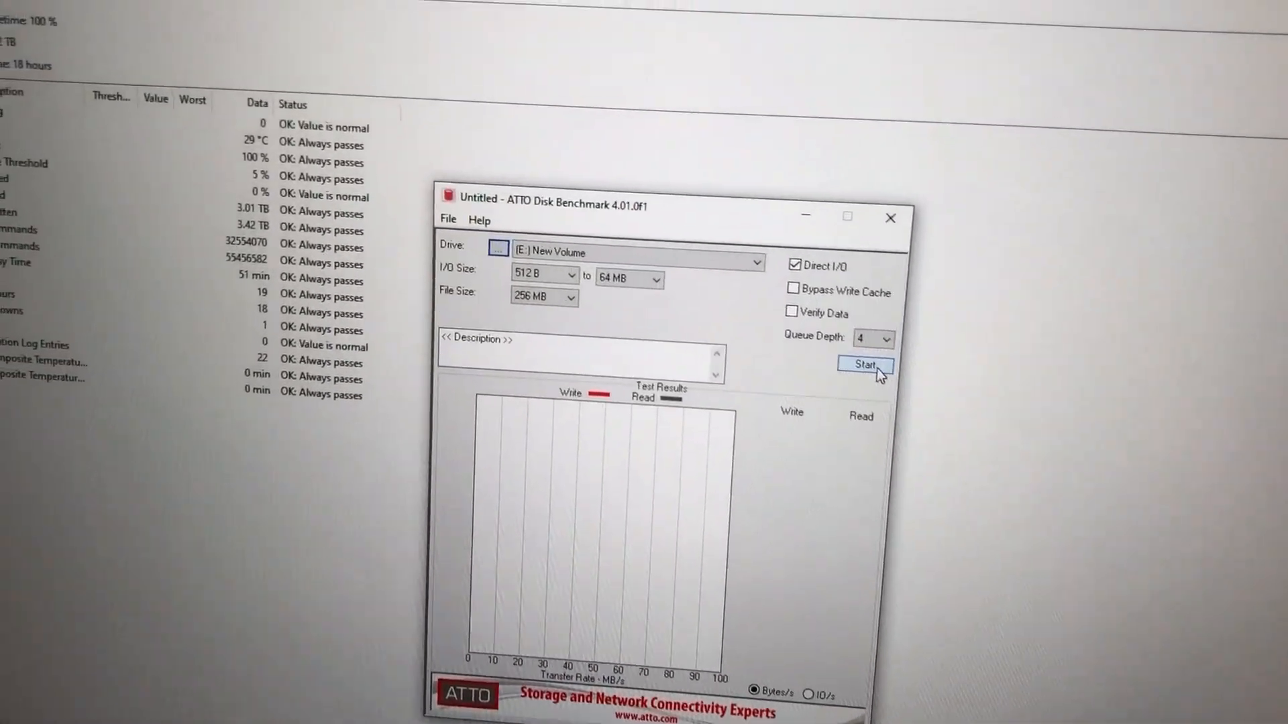
Step: Start the 512 B–64 MB, 256 MB file, queue depth 4 benchmark on drive E: New Volume
click(864, 364)
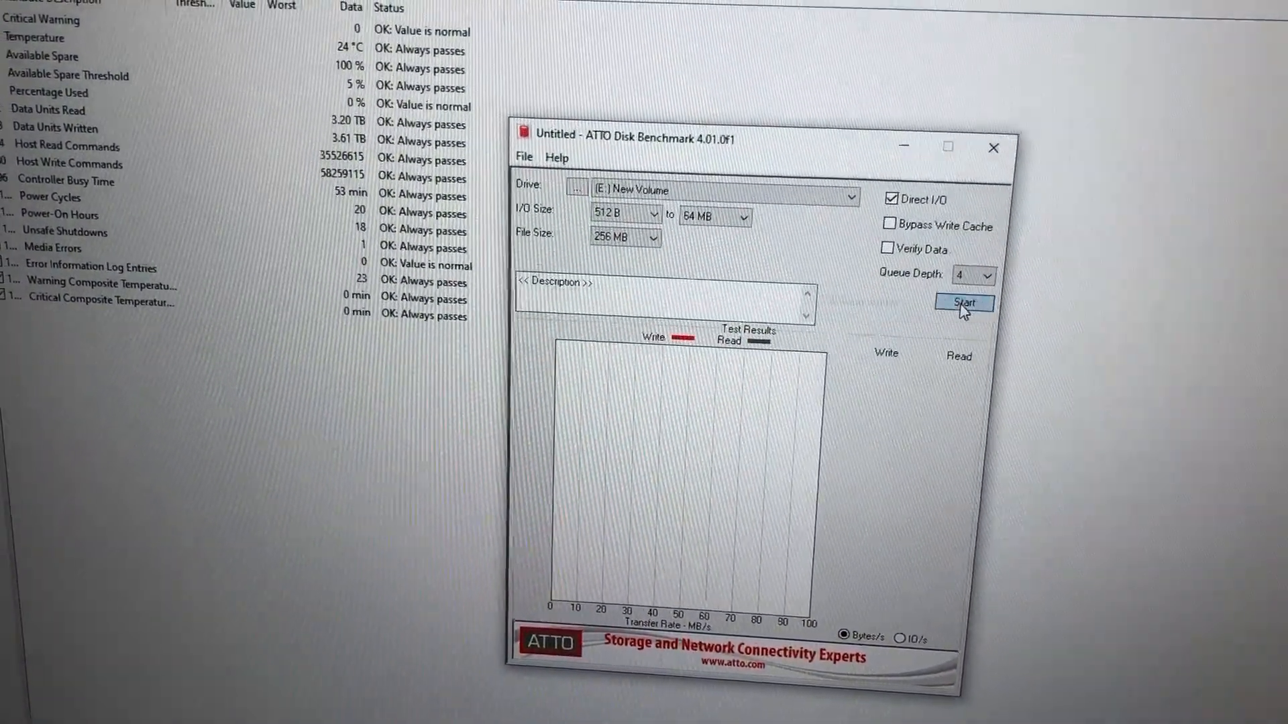
Step: Rerun the 512 B–64 MB read/write benchmark on New Volume with unchanged settings
click(963, 303)
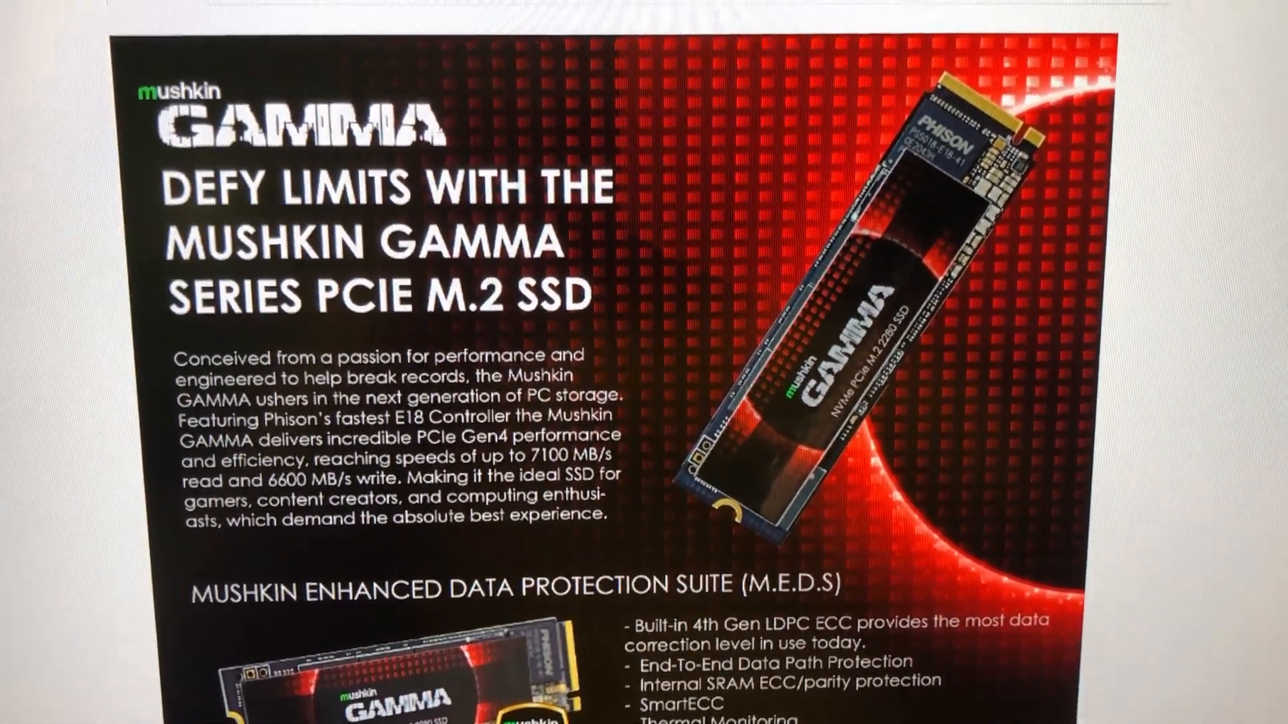
Step: Scroll the Gamma Overview down to the M.E.D.S. list showing AES 128/256-bit hardware encryption
scroll(down, 3)
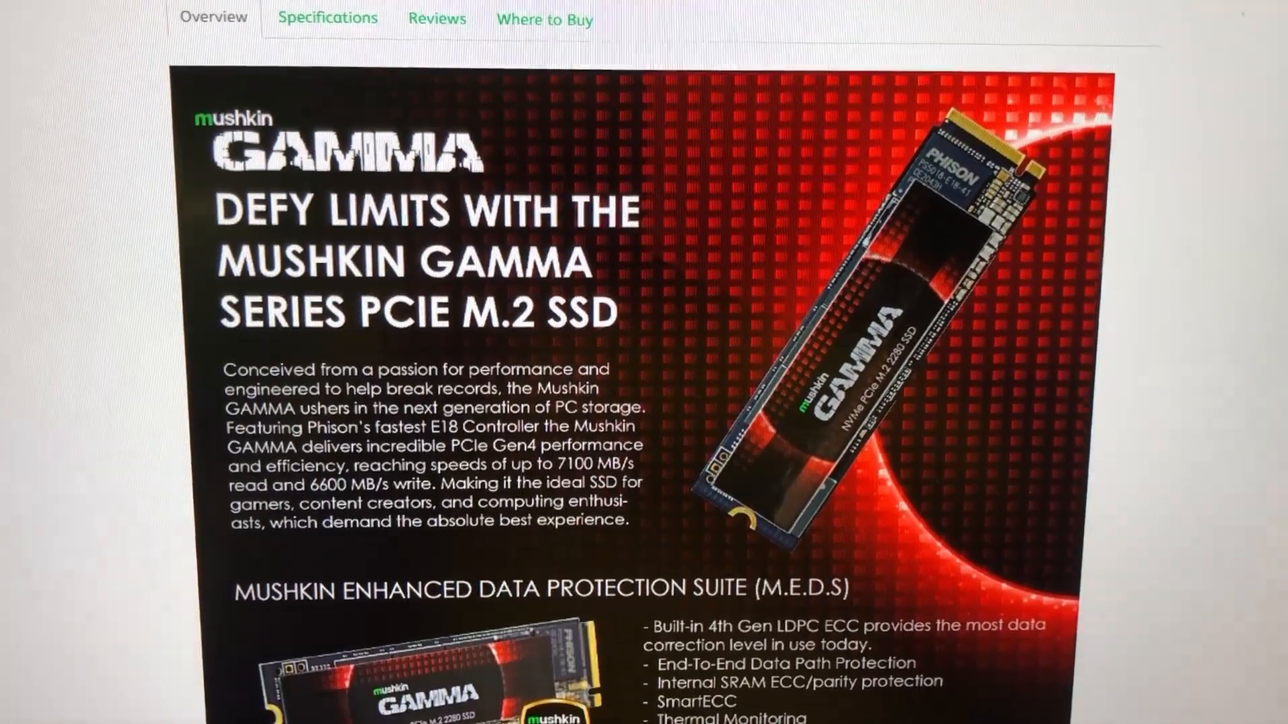
scroll(down, 3)
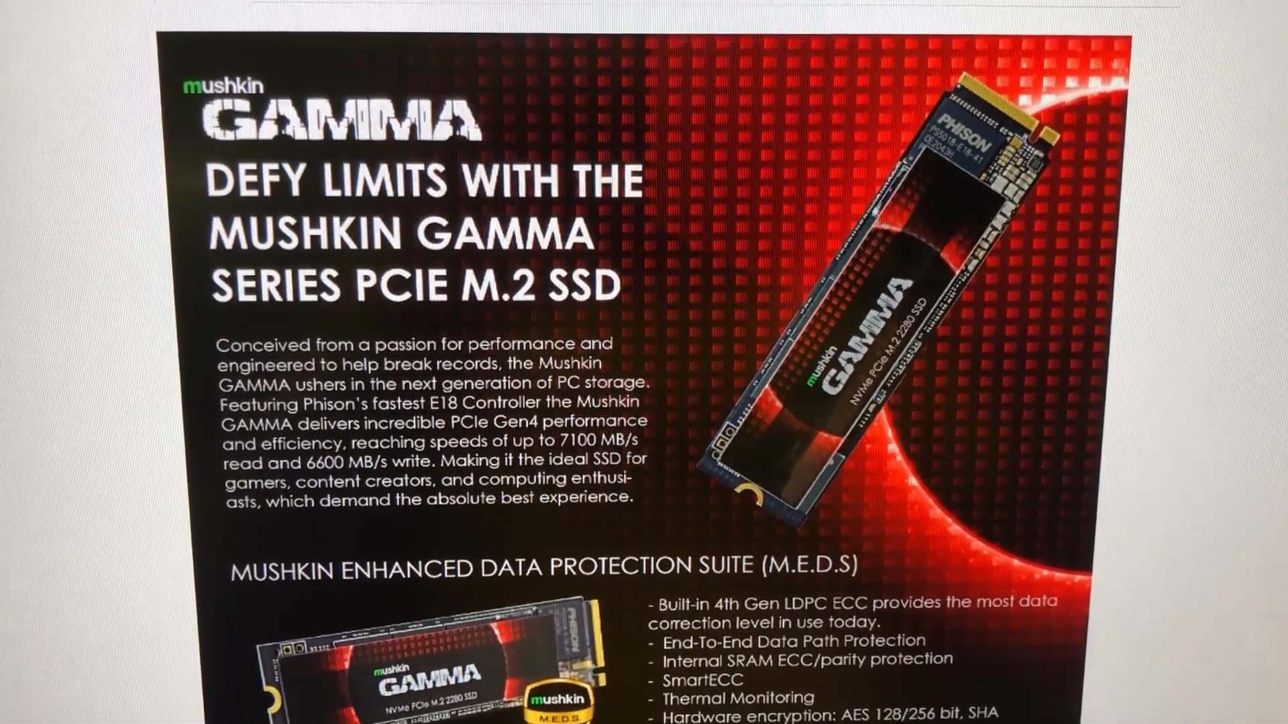